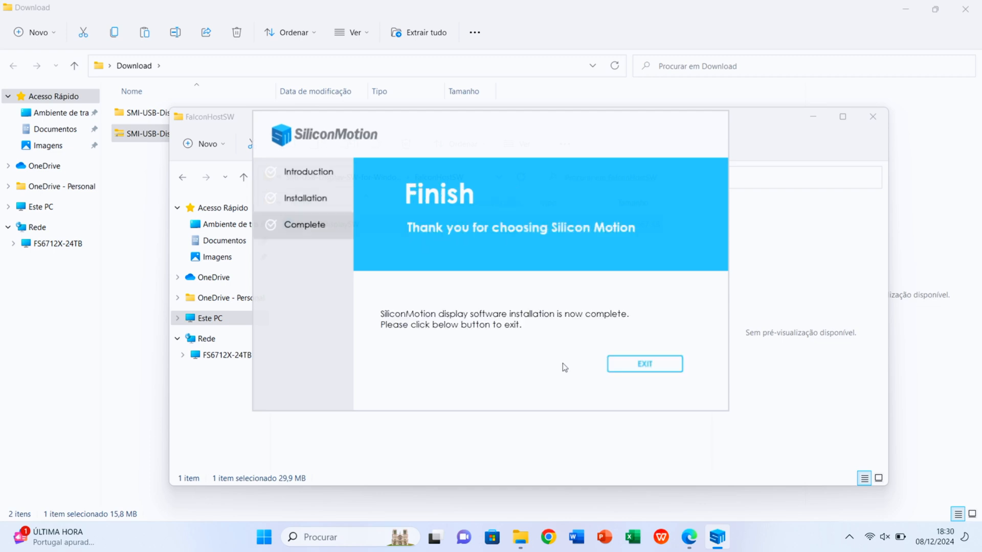
{"action": "mouse_move", "coordinate": [700, 248]}
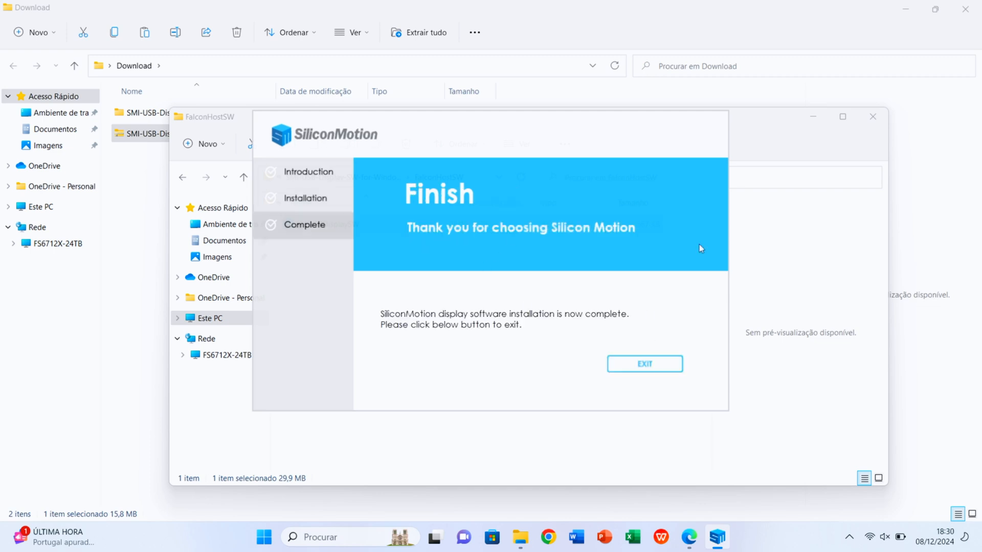
Exit the SiliconMotion installer from its Finish page.
{"action": "left_click", "coordinate": [645, 364]}
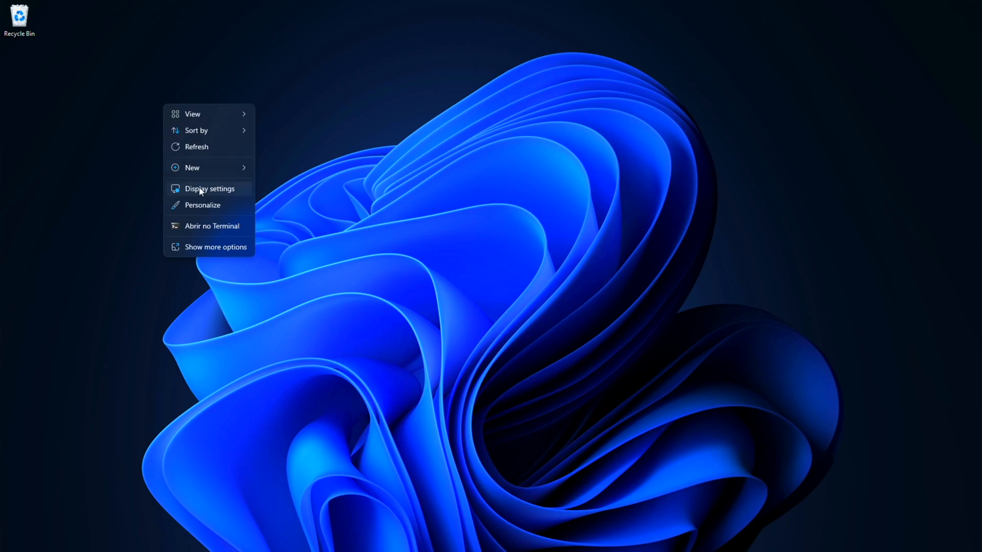
Go to Personalization and then its Themes page in Settings.
{"action": "left_click", "coordinate": [201, 205]}
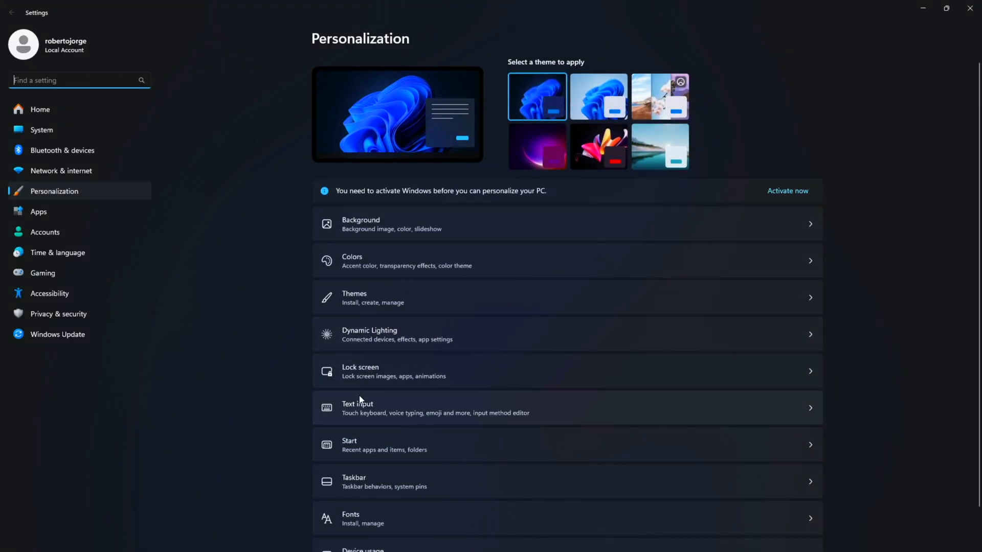
{"action": "left_click", "coordinate": [355, 297]}
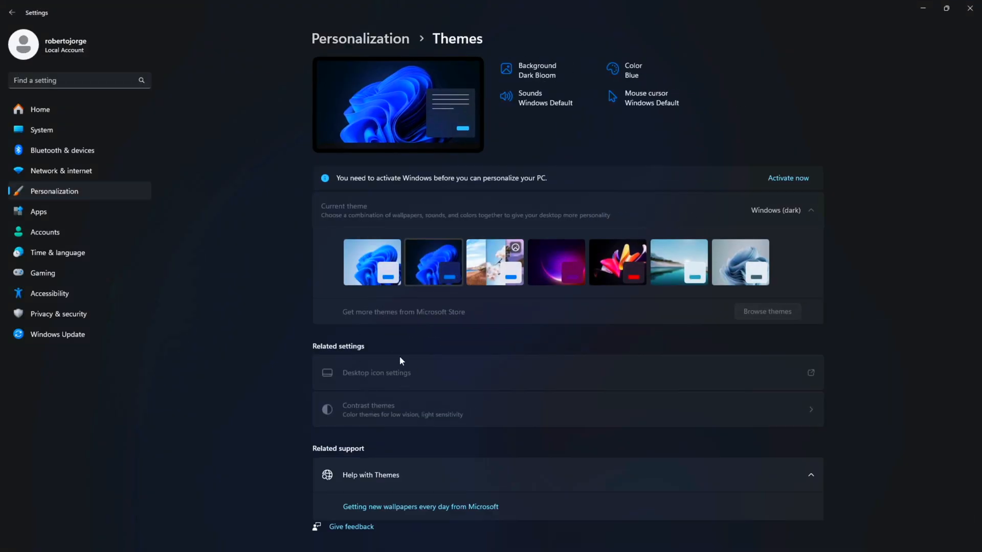
{"action": "mouse_move", "coordinate": [680, 204]}
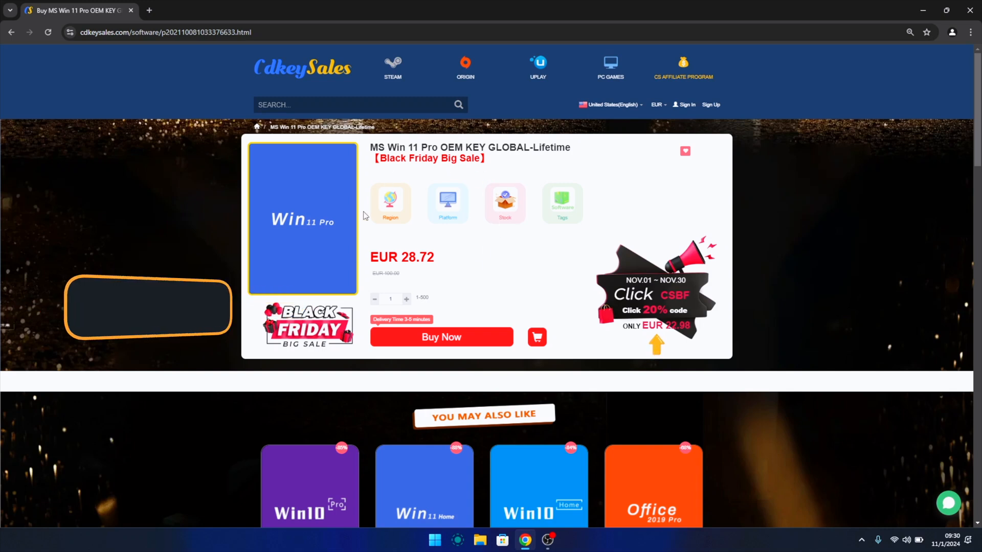
Order the discounted Windows 11 Pro OEM key and pay by card.
{"action": "left_click", "coordinate": [440, 337]}
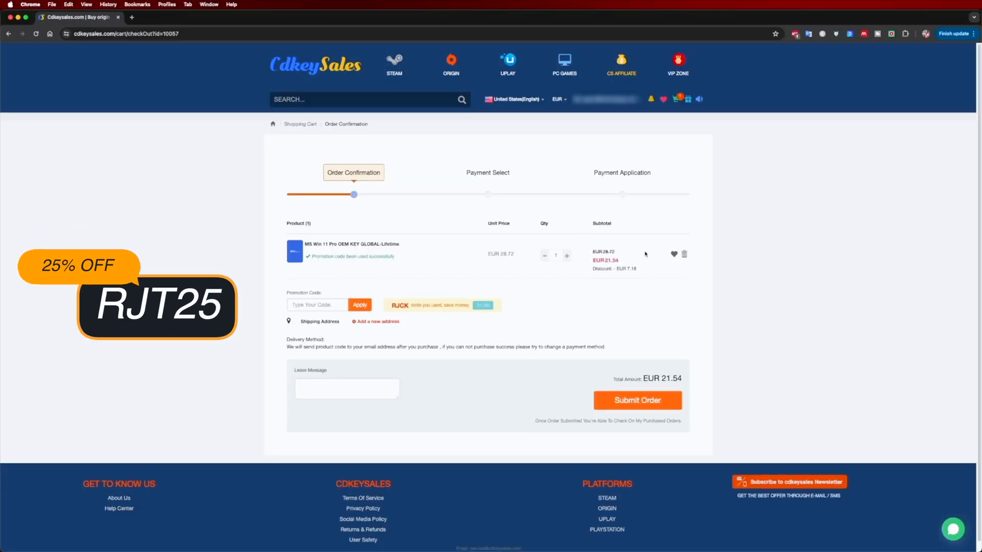
{"action": "left_click", "coordinate": [636, 400]}
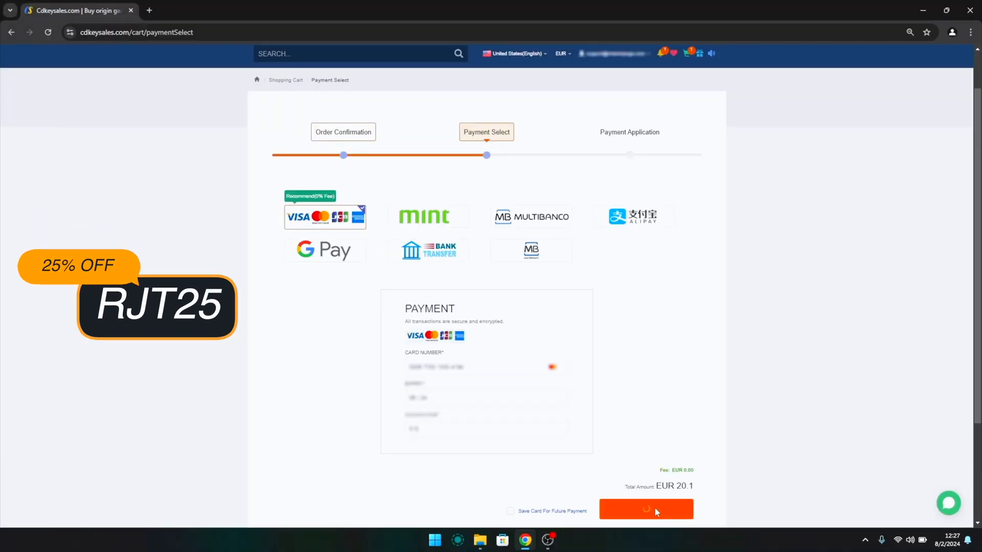
{"action": "left_click", "coordinate": [645, 510]}
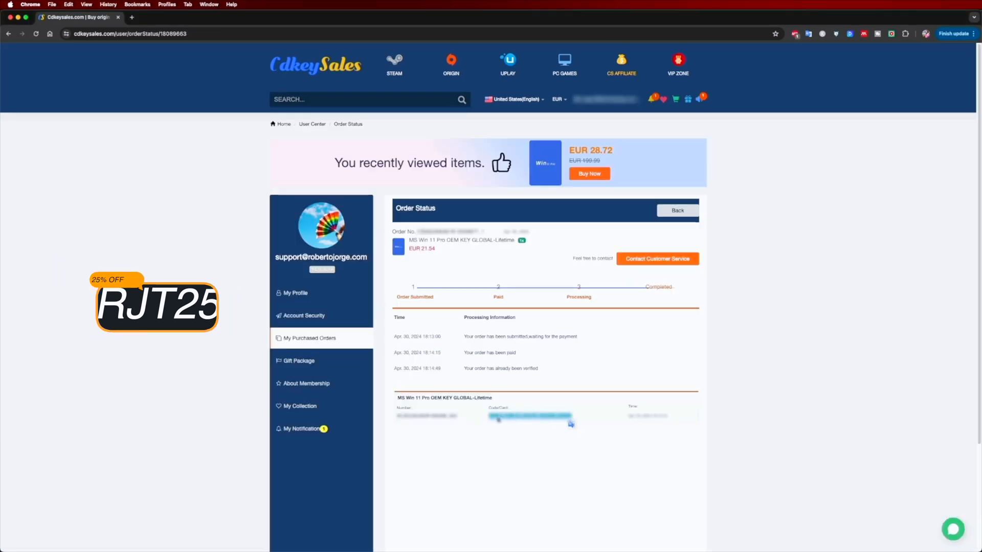
Paste the purchased Windows 11 Pro key and confirm activation.
{"action": "right_click", "coordinate": [530, 416]}
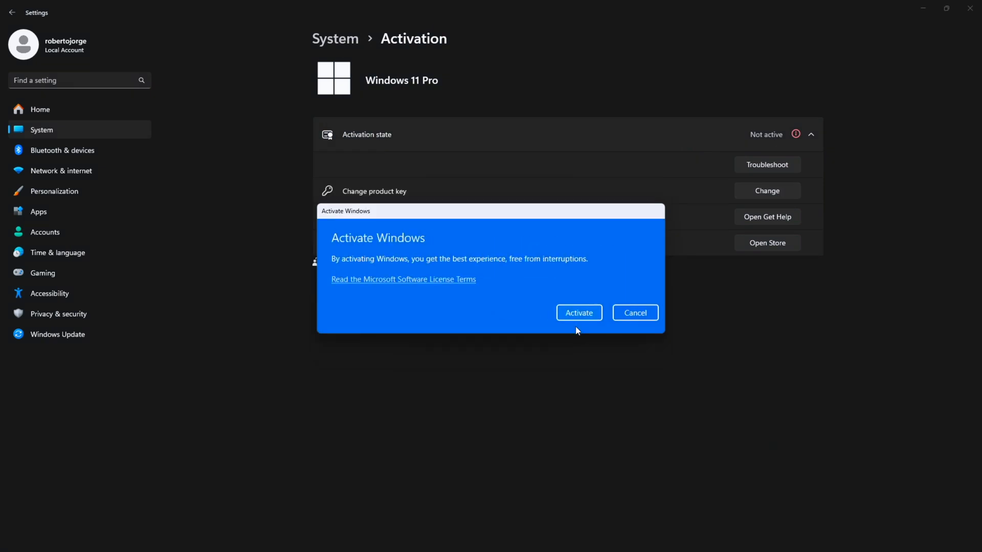
{"action": "left_click", "coordinate": [578, 312]}
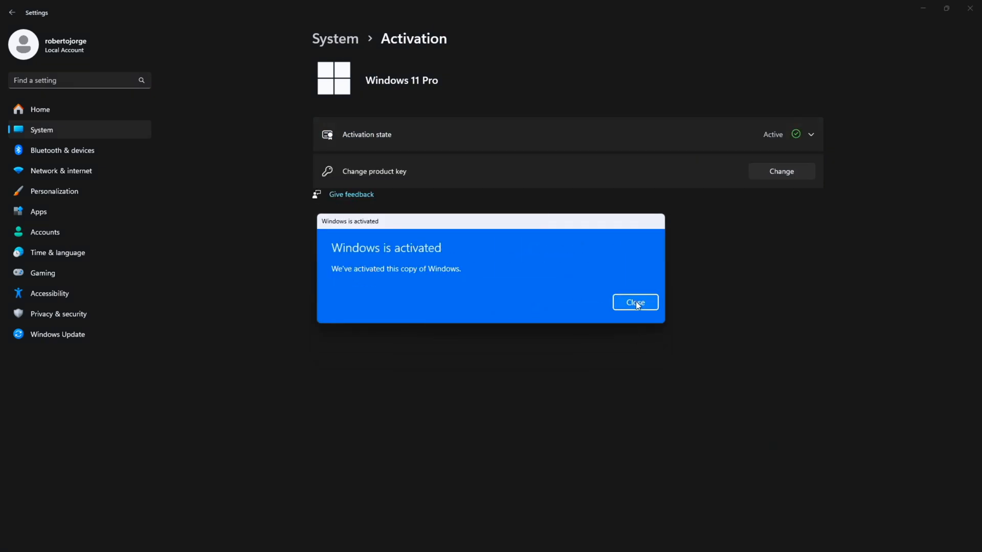